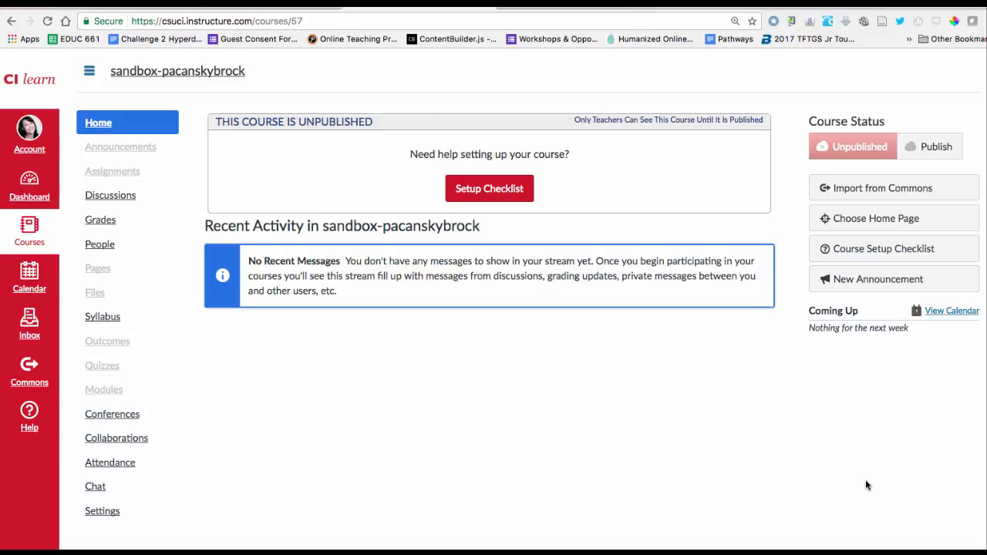
{"action": "mouse_move", "coordinate": [481, 503]}
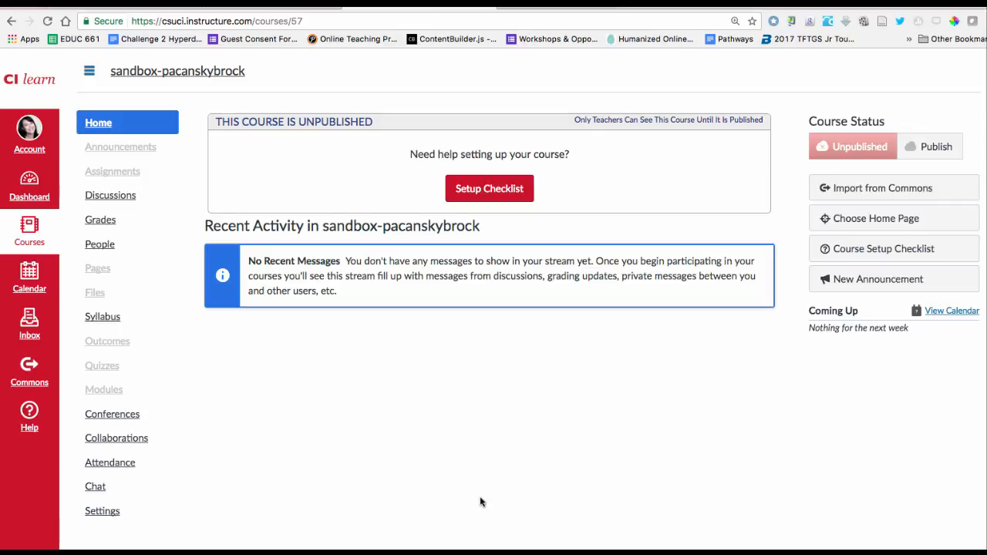
{"action": "mouse_move", "coordinate": [68, 401]}
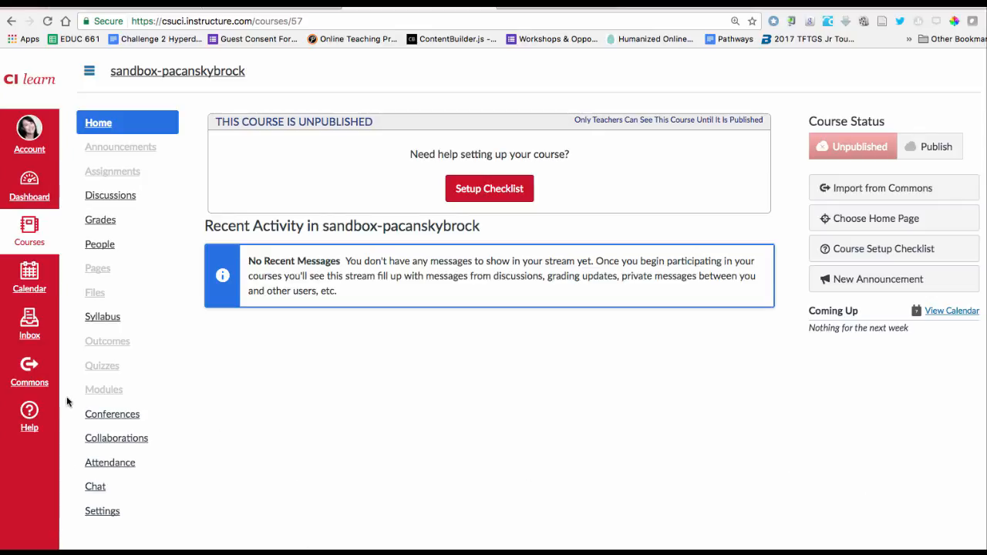
{"action": "mouse_move", "coordinate": [29, 370]}
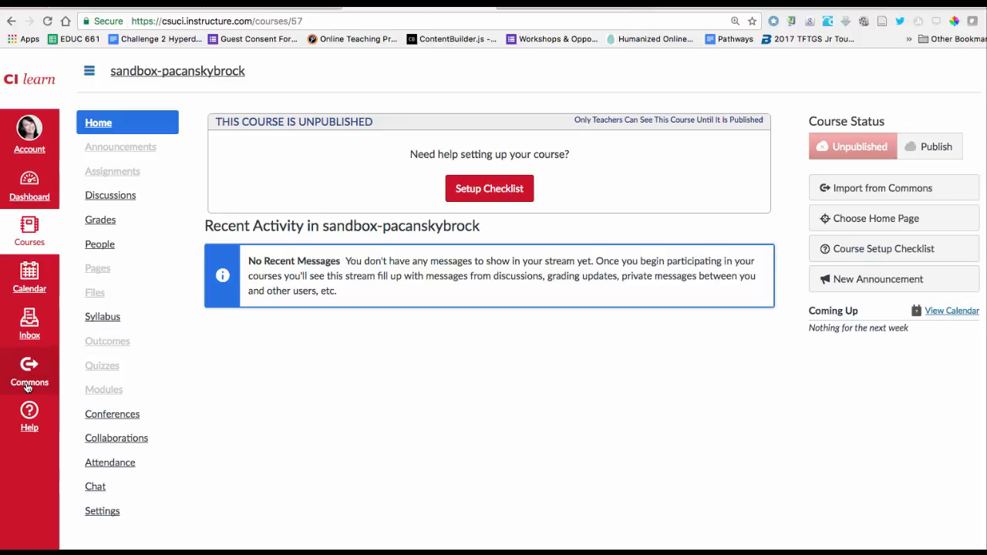
- Search Commons for 'otpp' to find the Online Course Template resource
{"action": "left_click", "coordinate": [29, 371]}
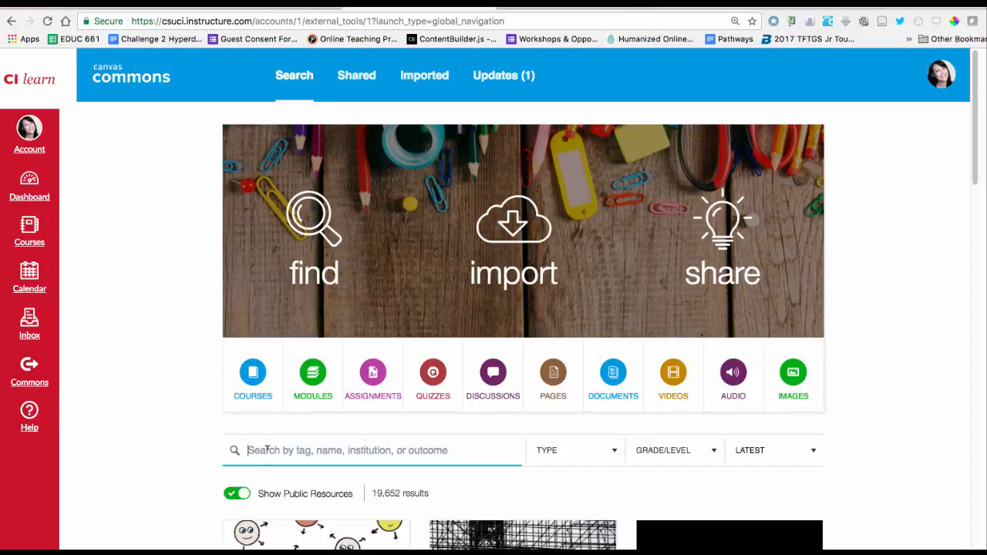
{"action": "type", "text": "otpp"}
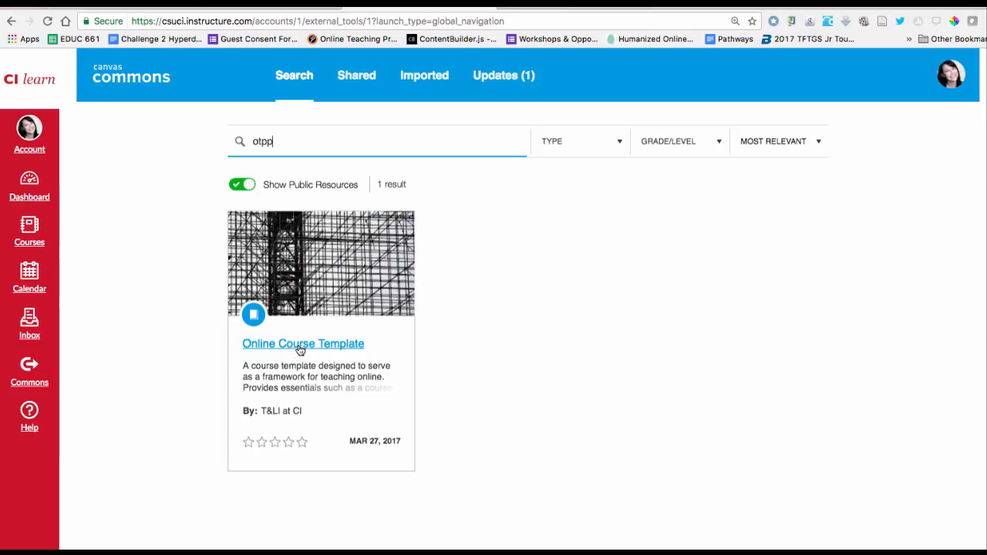
- Import the Online Course Template into Michelle's Sandbox Course
{"action": "left_click", "coordinate": [302, 342]}
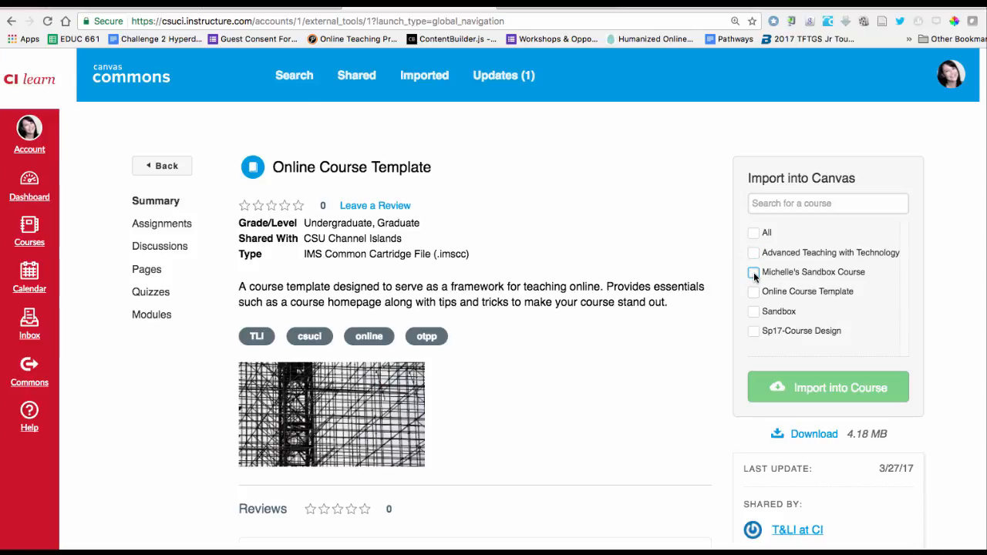
{"action": "left_click", "coordinate": [753, 271]}
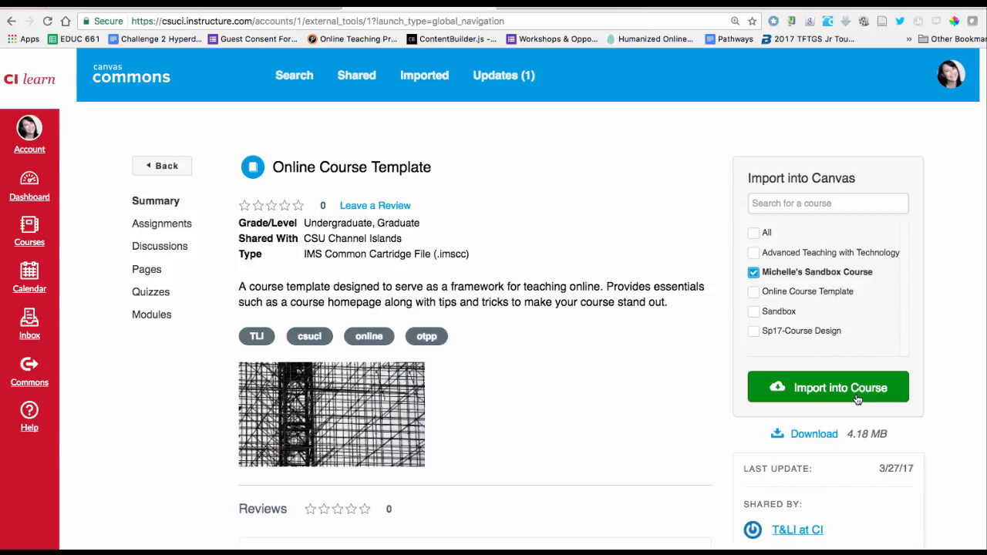
{"action": "left_click", "coordinate": [827, 387]}
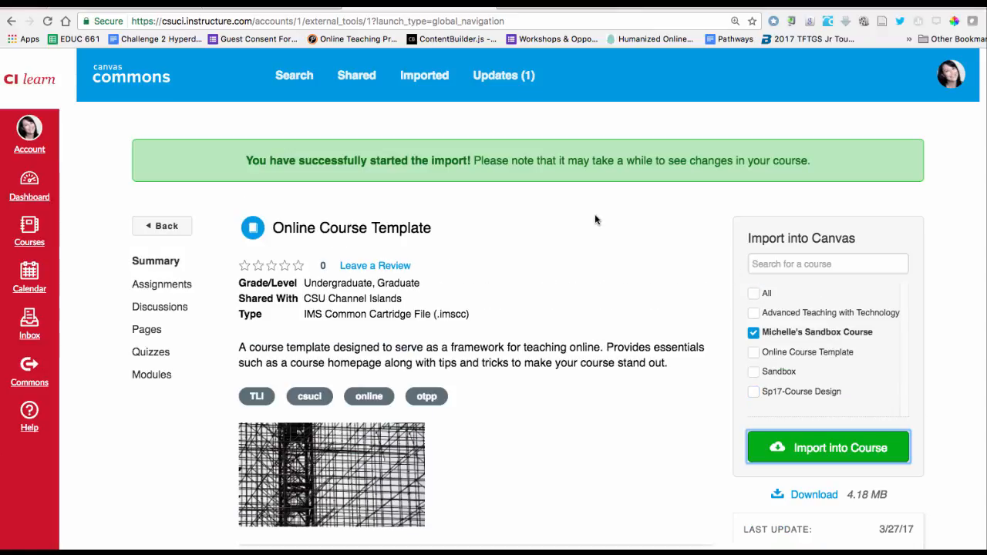
{"action": "mouse_move", "coordinate": [475, 185]}
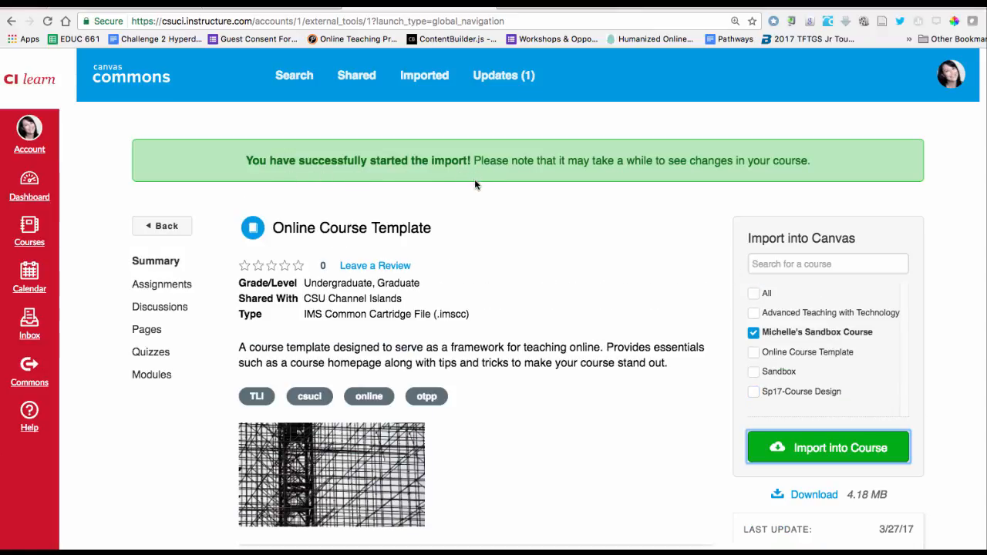
{"action": "mouse_move", "coordinate": [312, 210]}
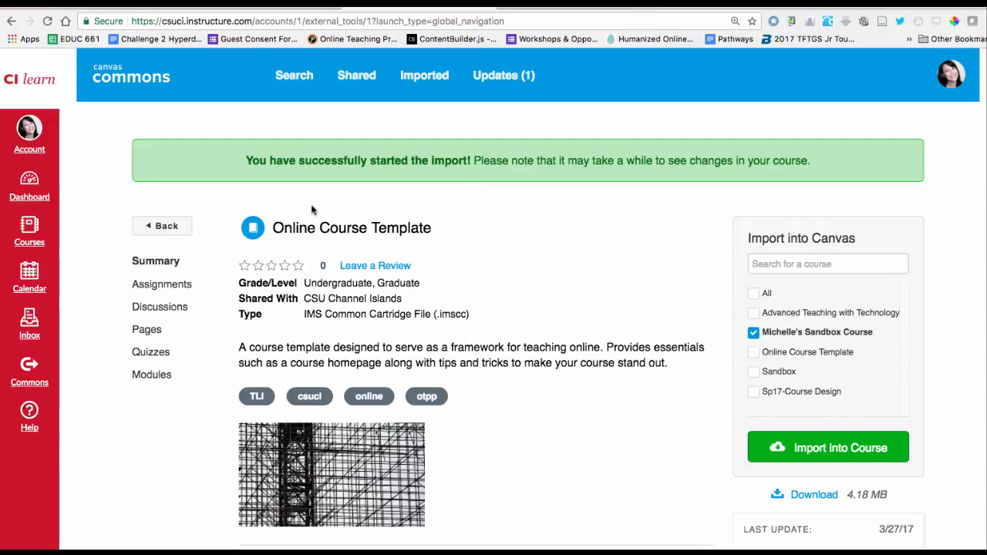
{"action": "mouse_move", "coordinate": [29, 231]}
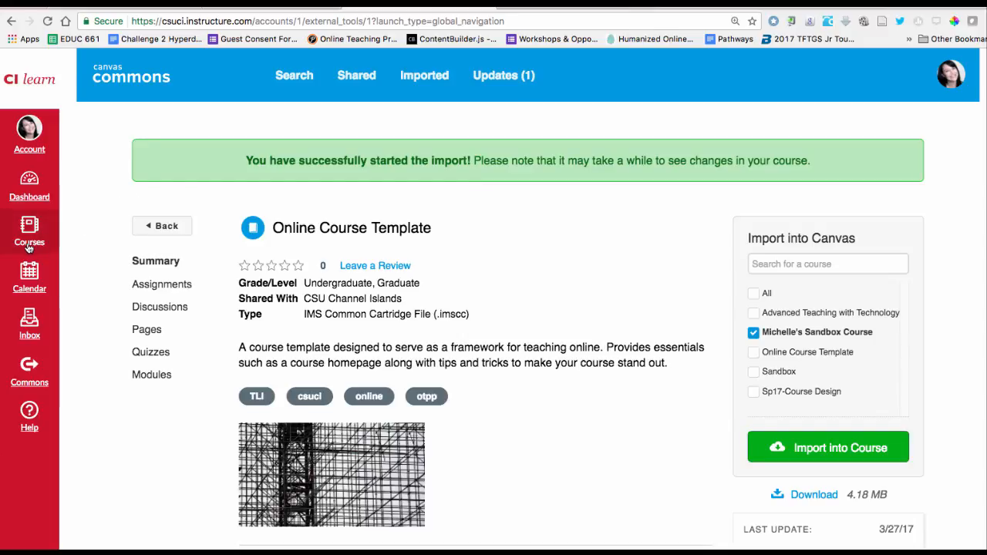
- Return to Michelle's Sandbox Course from the courses list
{"action": "left_click", "coordinate": [28, 232]}
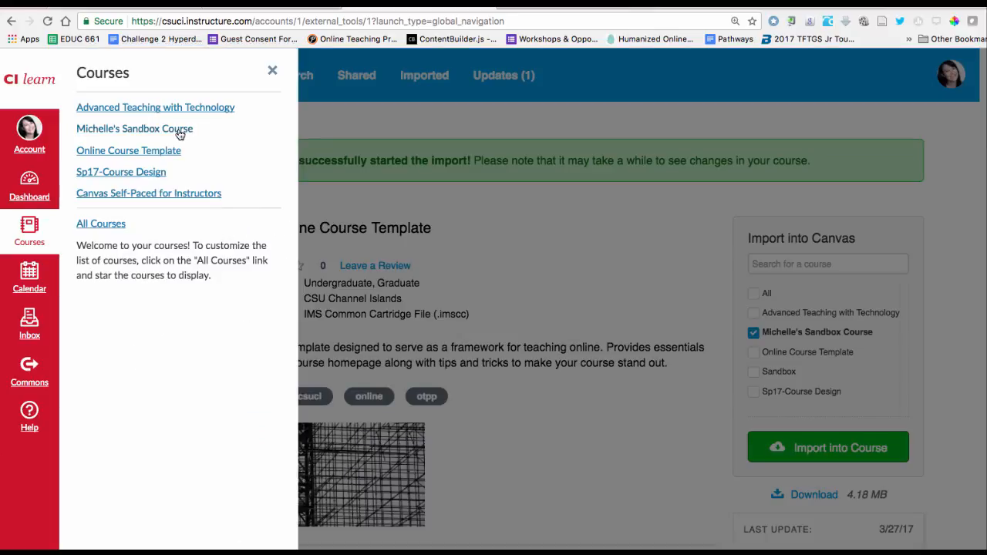
{"action": "left_click", "coordinate": [134, 130]}
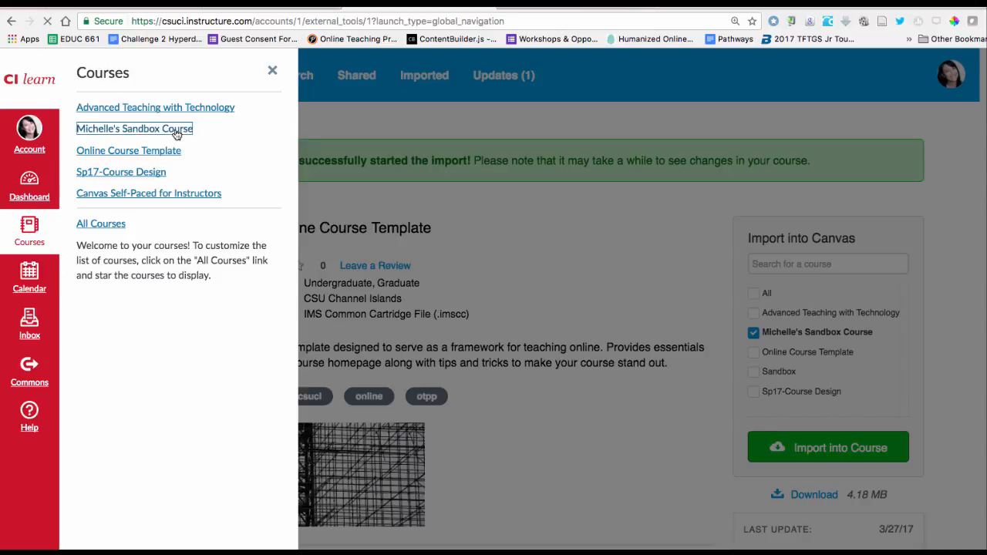
- Review the sandbox course Home page showing the imported template banner and welcome content
{"action": "left_click", "coordinate": [134, 129]}
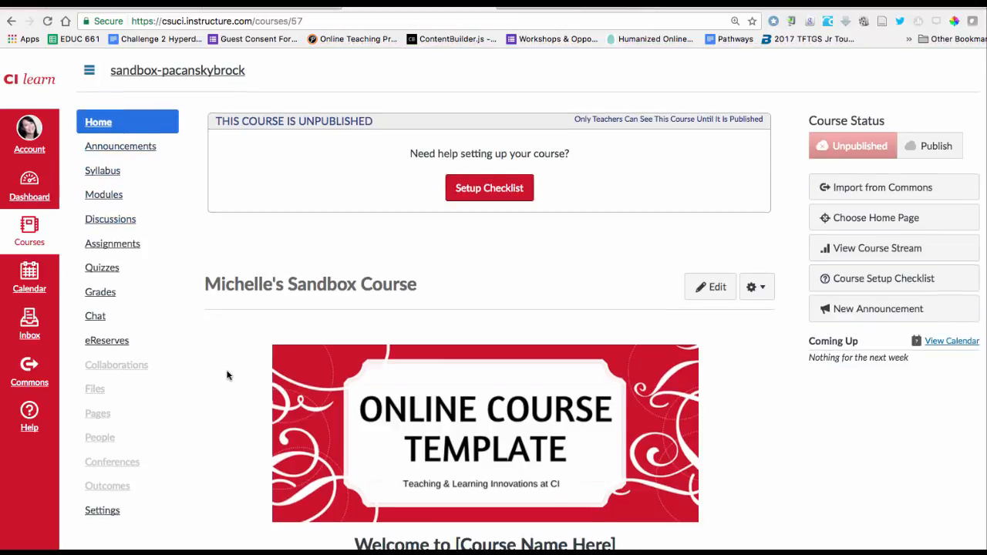
{"action": "scroll", "scroll_direction": "down", "scroll_amount": 3}
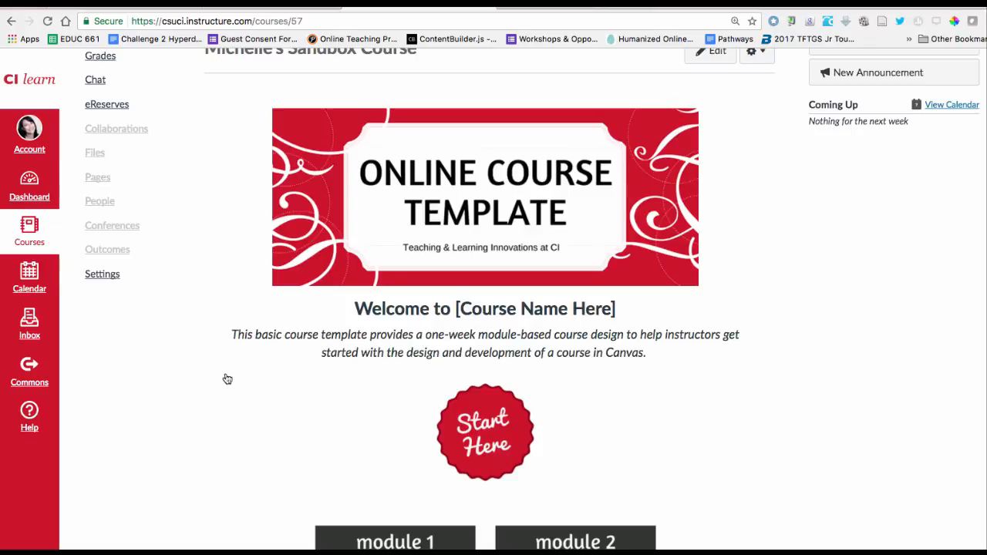
{"action": "scroll", "scroll_direction": "up", "scroll_amount": 3}
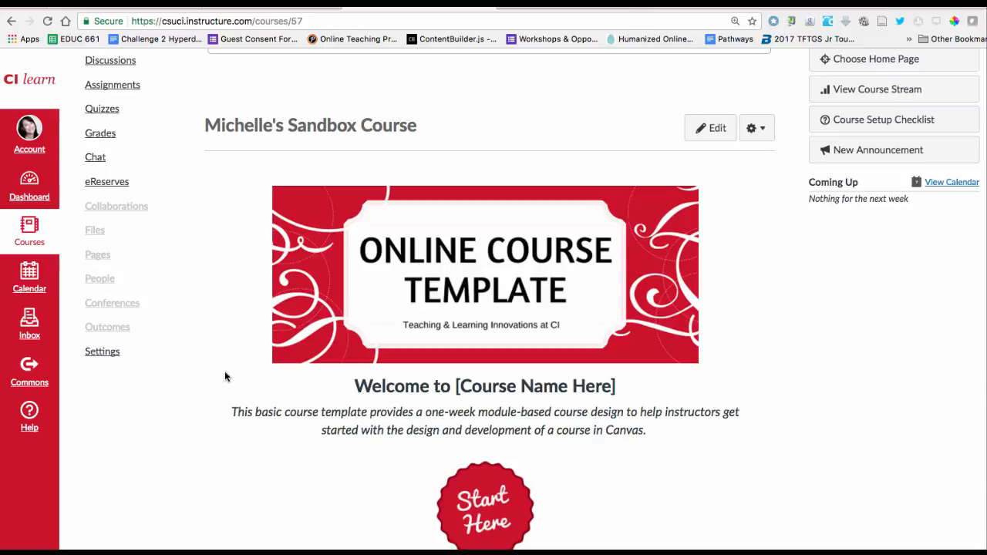
{"action": "scroll", "scroll_direction": "up", "scroll_amount": 3}
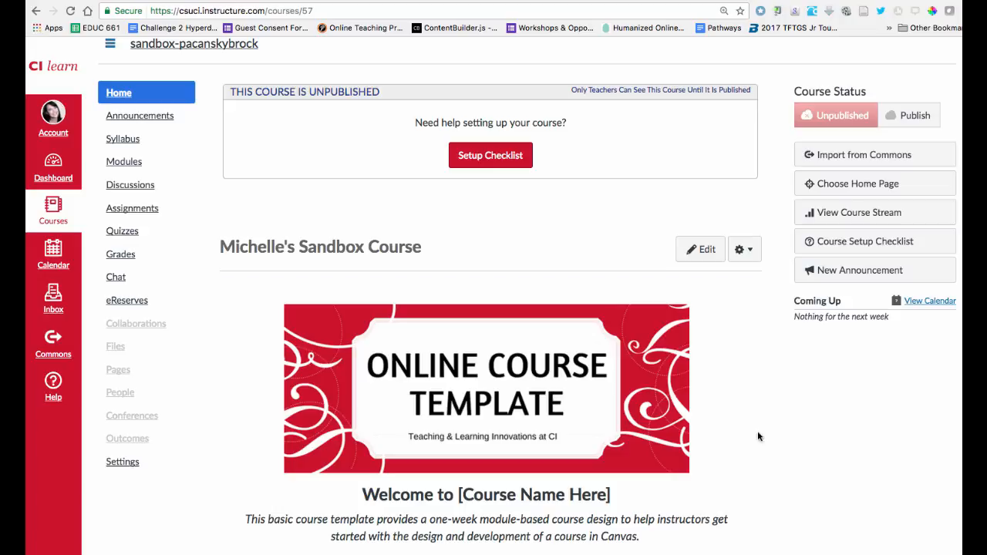
{"action": "mouse_move", "coordinate": [781, 135]}
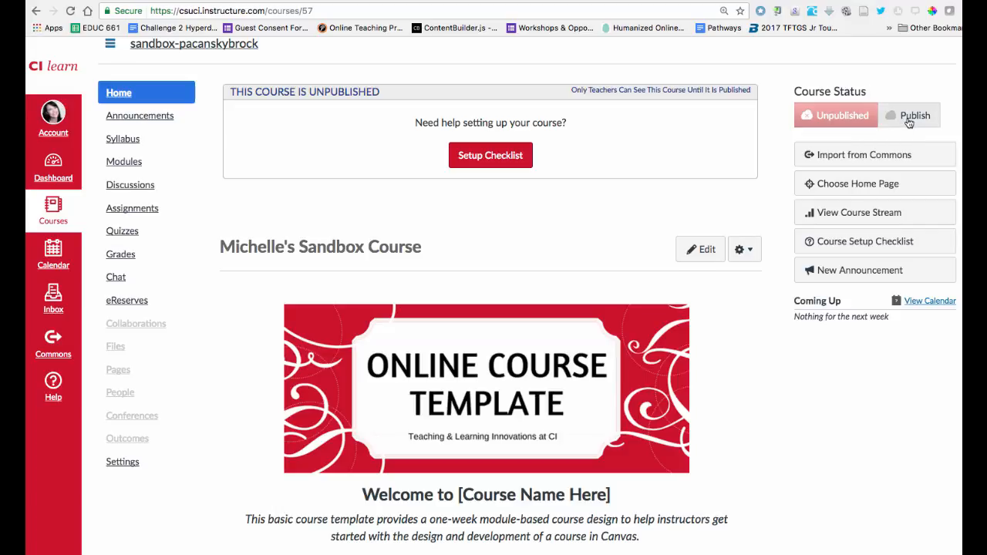
- Publish Michelle's Sandbox Course and dismiss the course-updated confirmation
{"action": "left_click", "coordinate": [913, 114]}
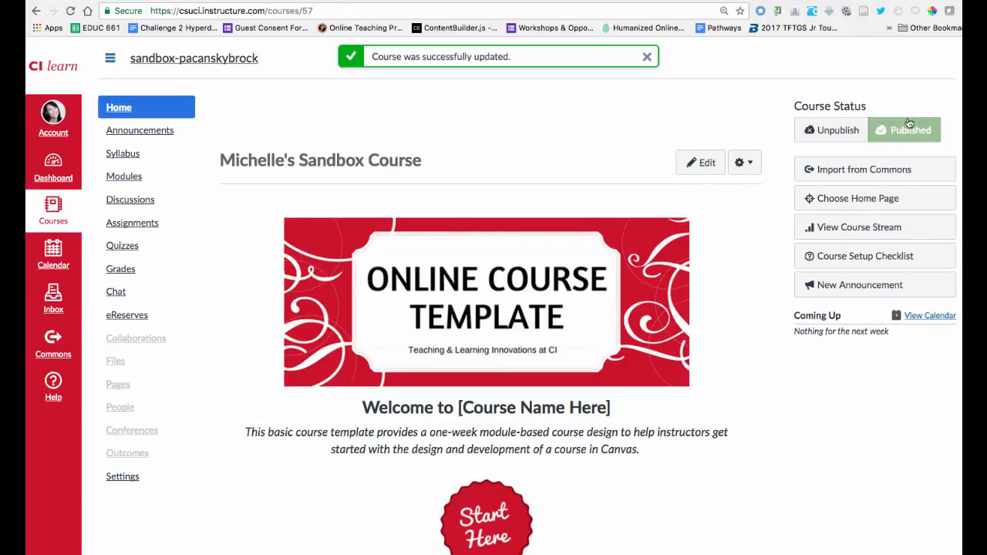
{"action": "mouse_move", "coordinate": [907, 122]}
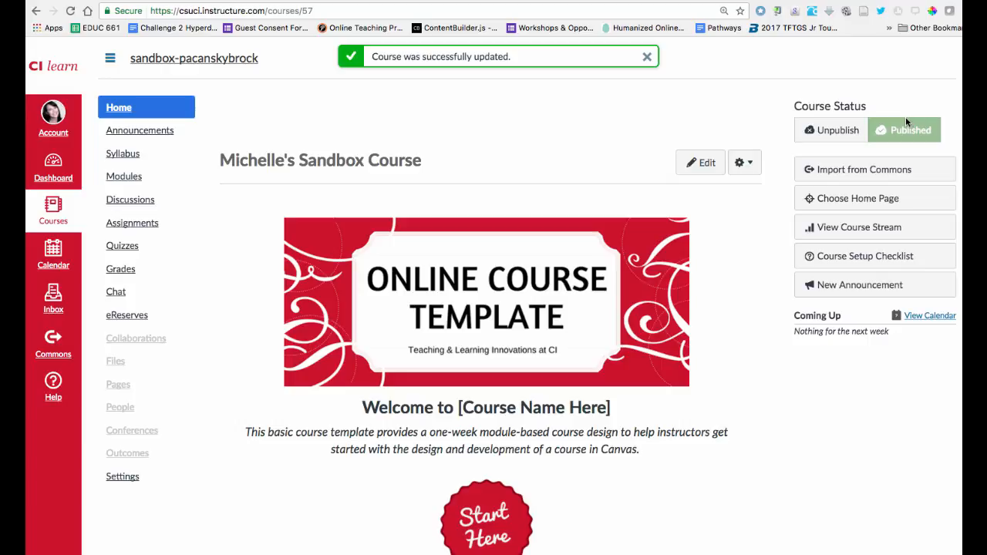
{"action": "mouse_move", "coordinate": [876, 111]}
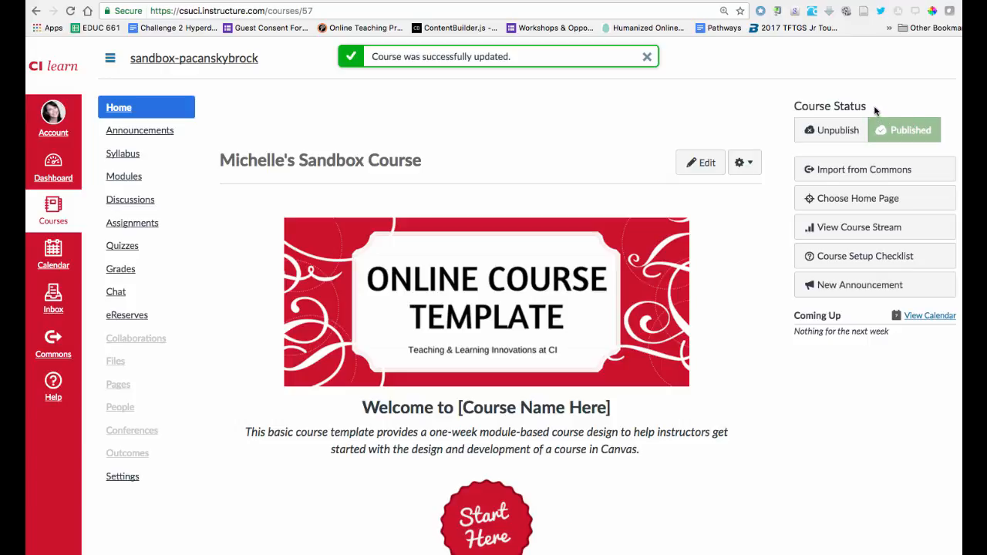
{"action": "left_click", "coordinate": [647, 56]}
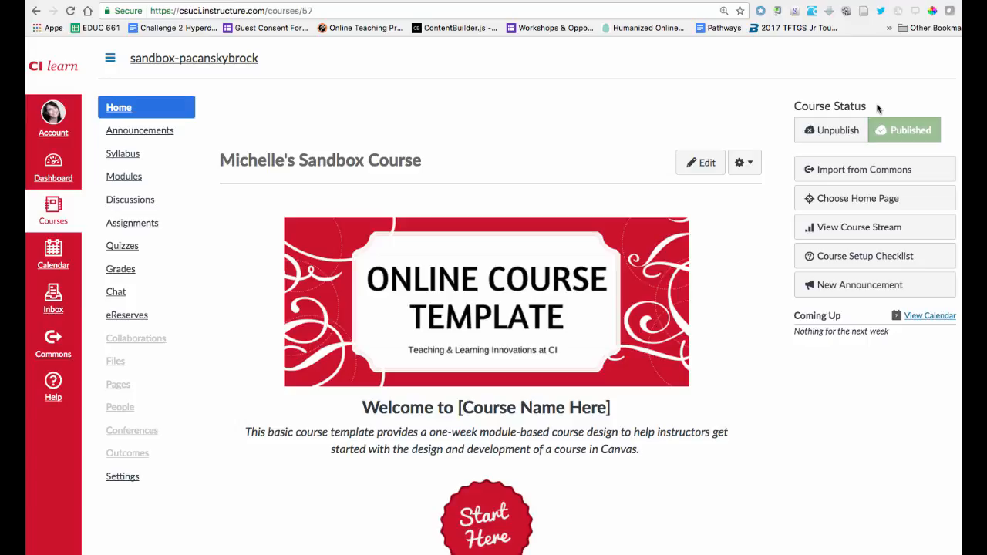